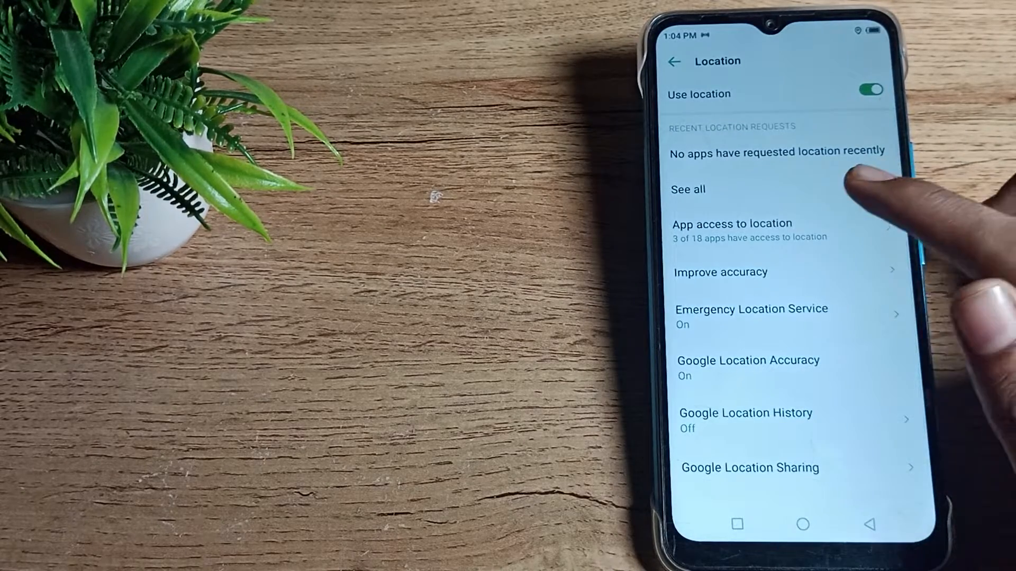
Switch off the 'Use location' toggle so the phone stops using location.
click(732, 223)
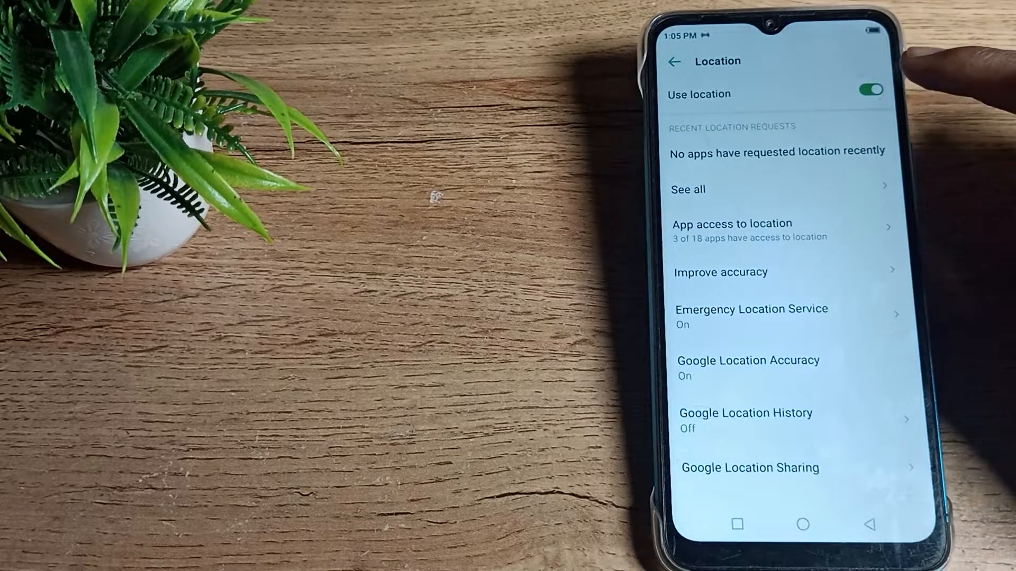
click(871, 89)
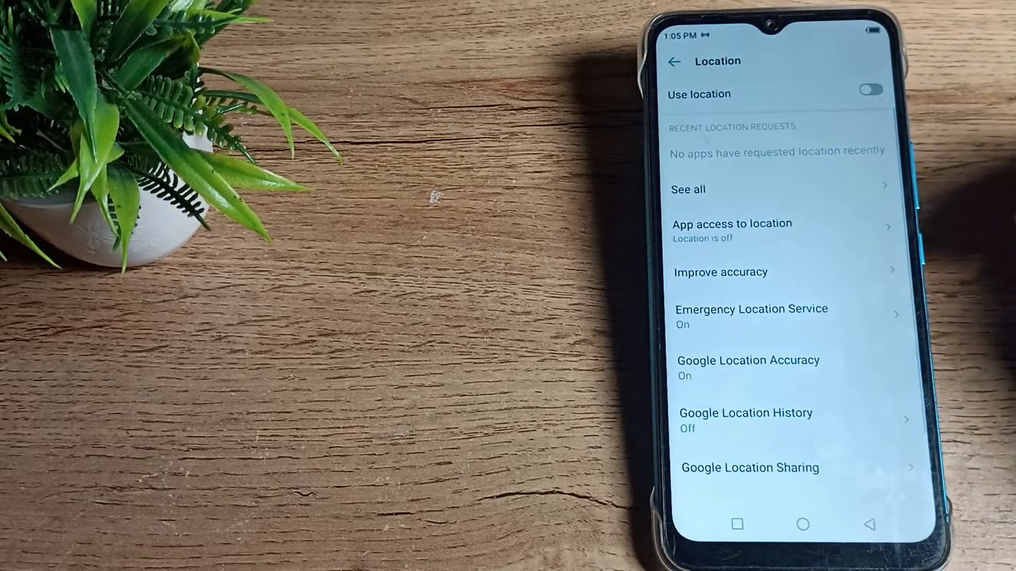
Go back to the main Settings list showing 'Location Off', then show recent apps.
click(674, 61)
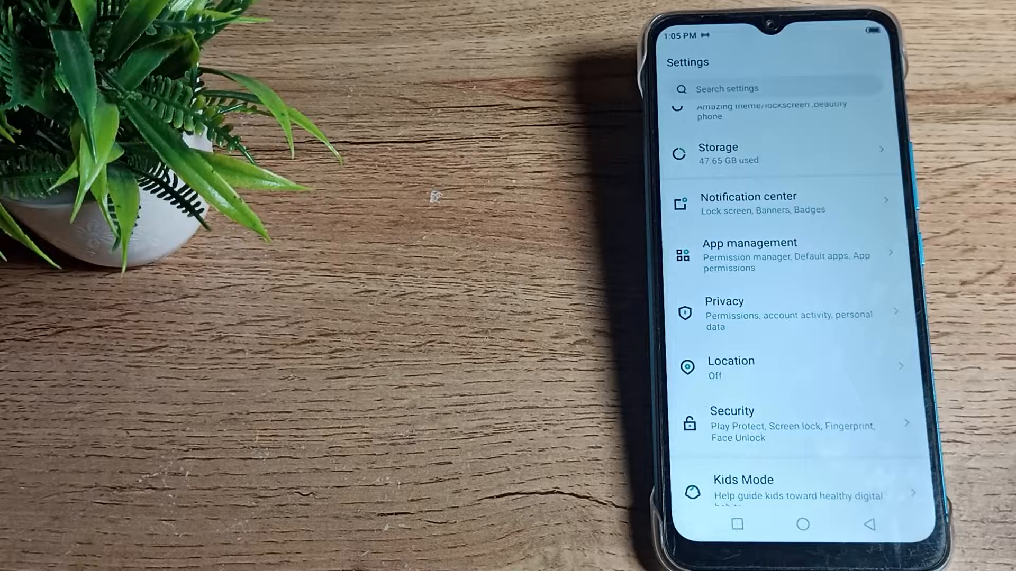
click(737, 525)
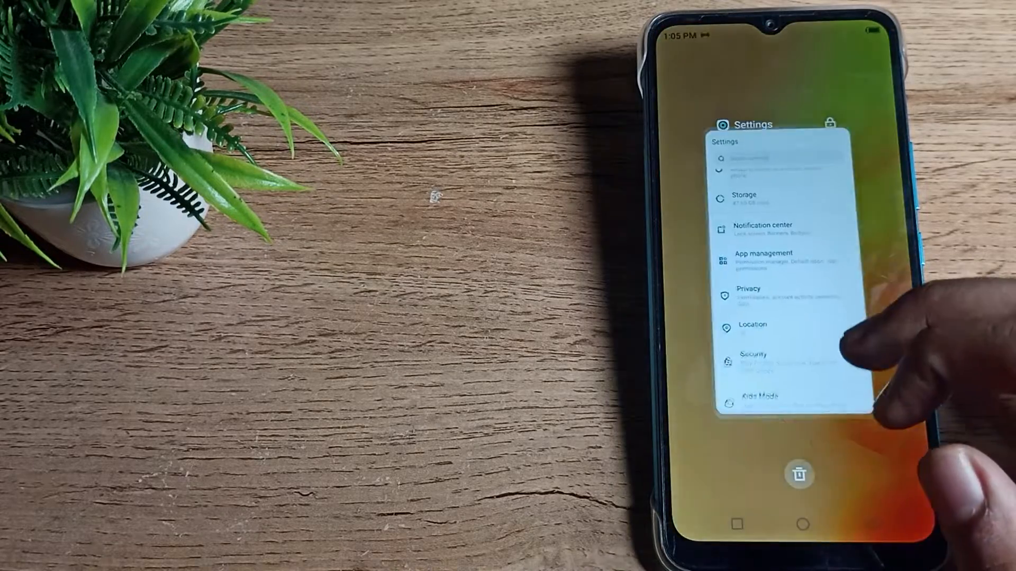